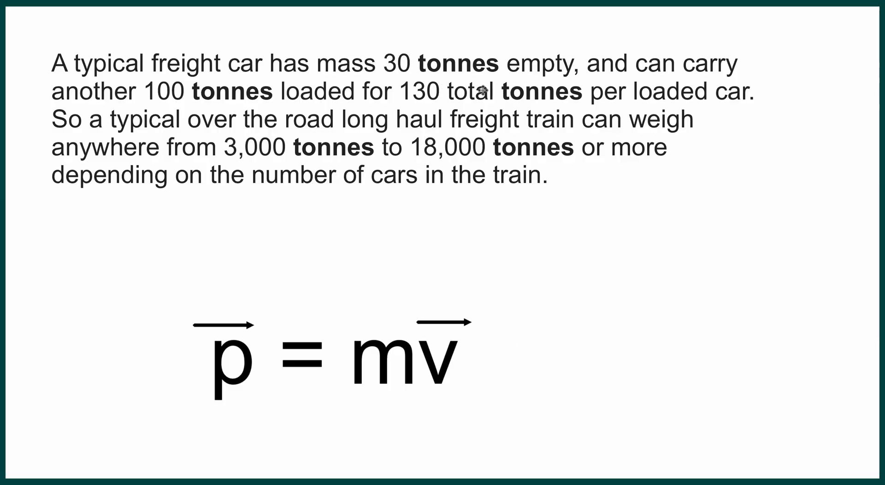
mouse_move(260, 93)
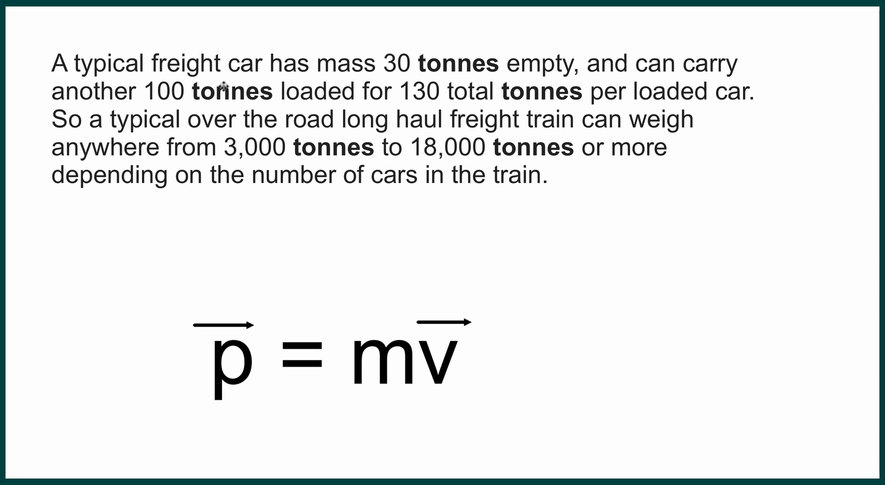
mouse_move(503, 111)
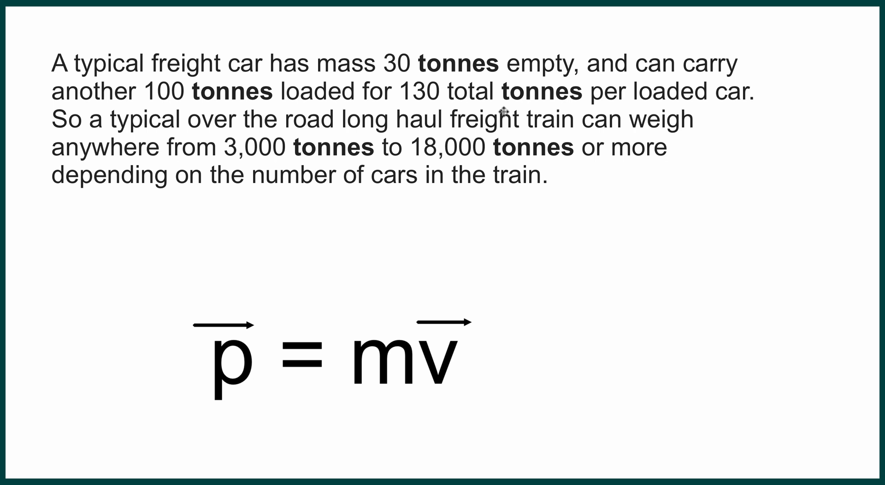
mouse_move(273, 149)
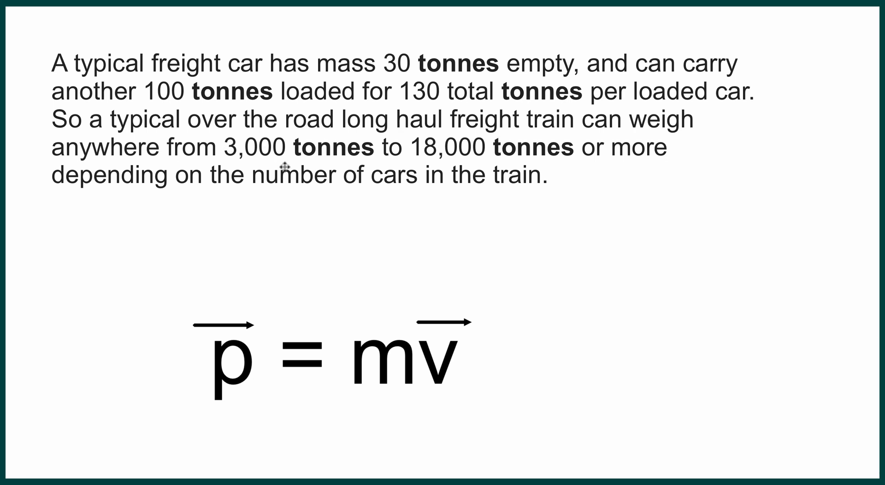
mouse_move(278, 150)
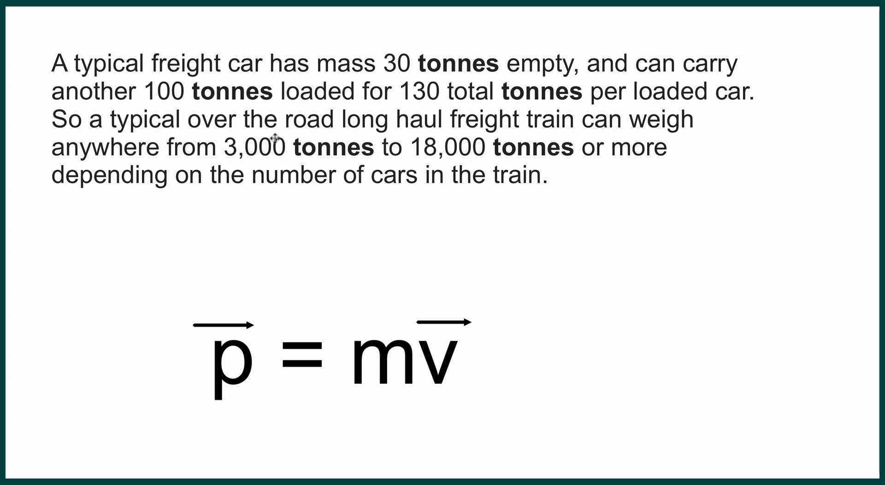
mouse_move(450, 199)
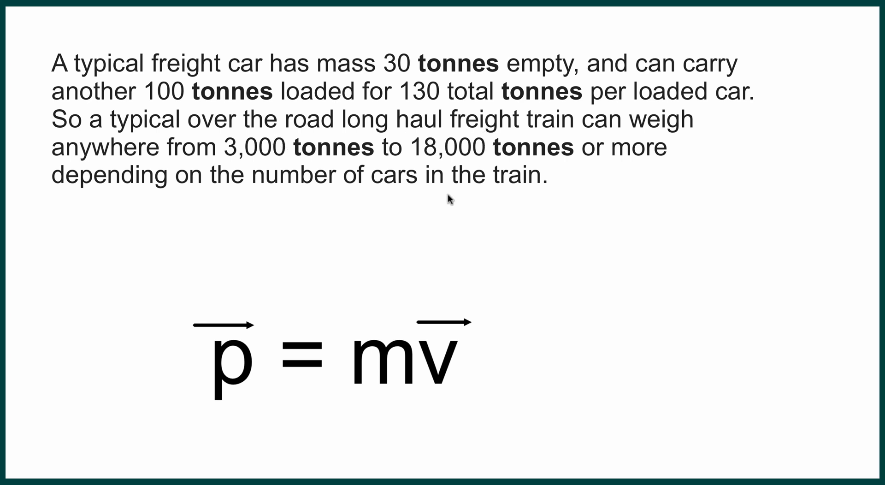
mouse_move(184, 294)
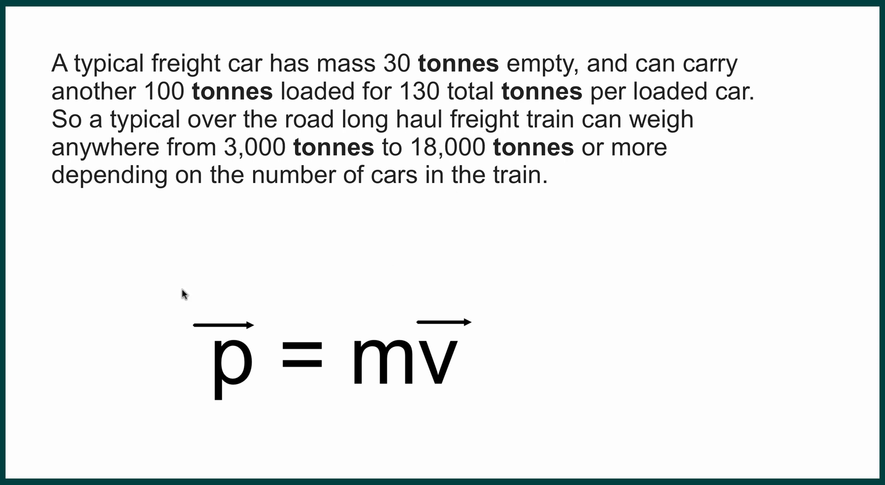
mouse_move(224, 364)
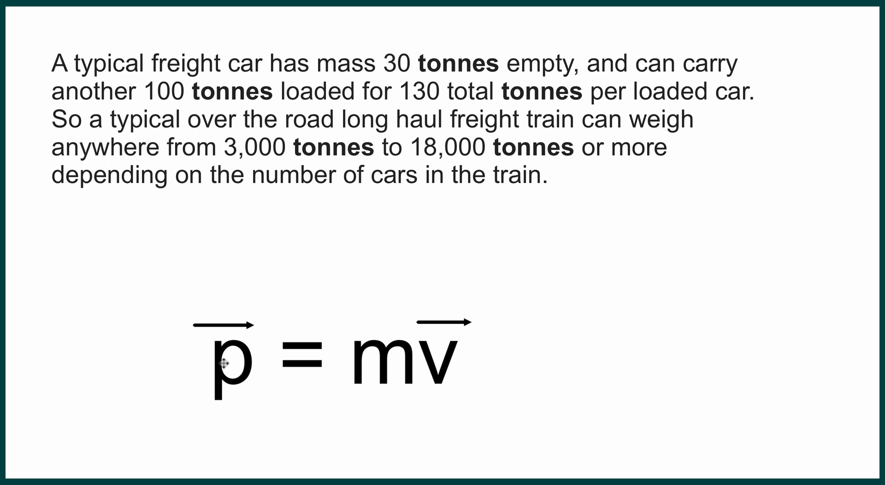
mouse_move(455, 375)
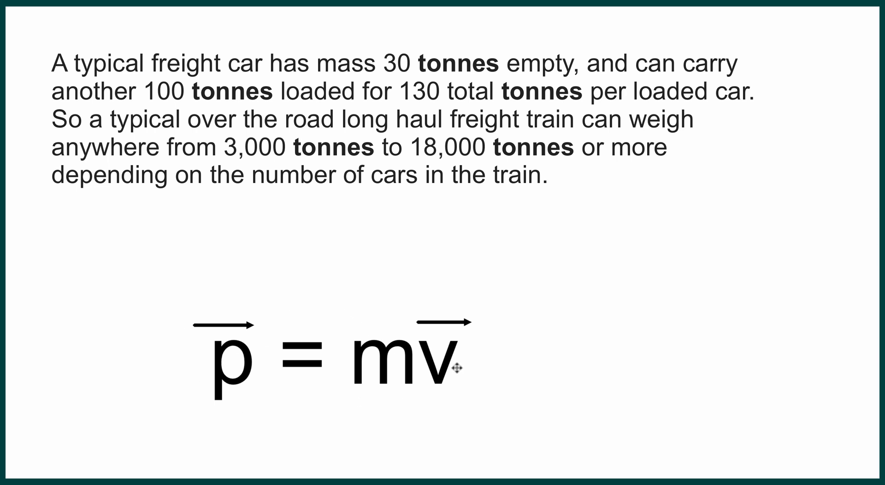
mouse_move(645, 234)
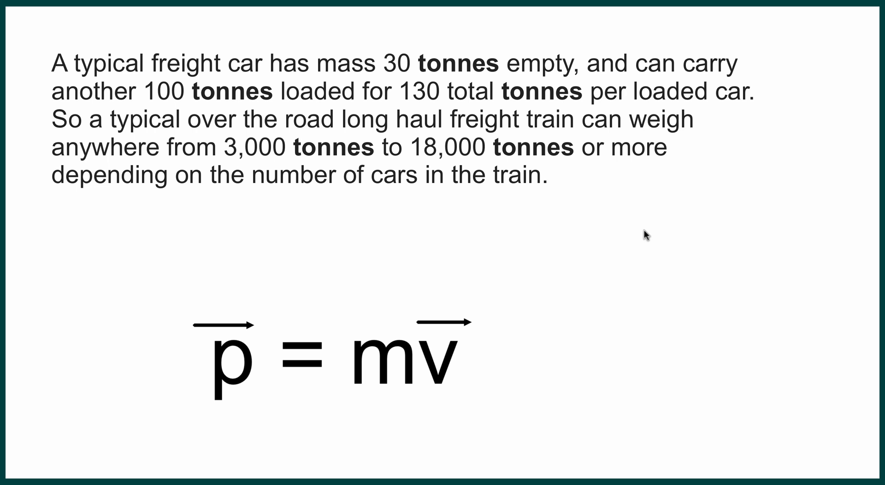
- Scroll down past the mass to the 50.0 km/h [W] = 13.88 m/s [W] conversion
scroll("down", 3)
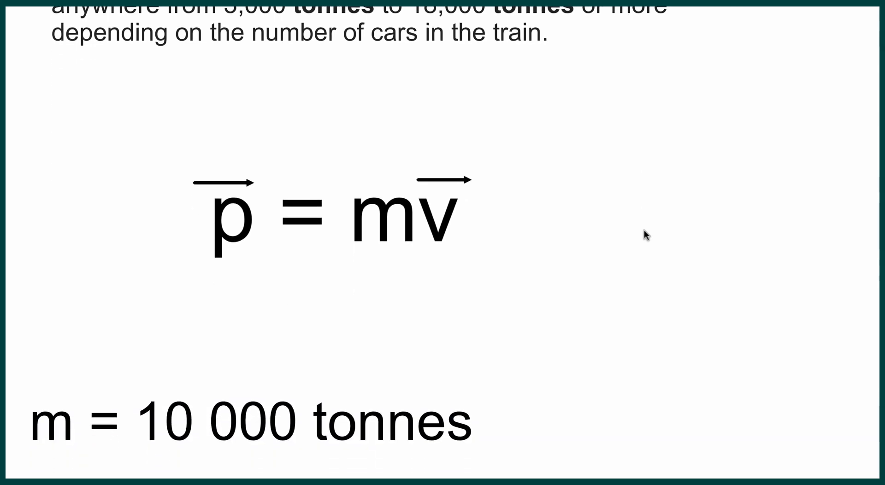
scroll("down", 3)
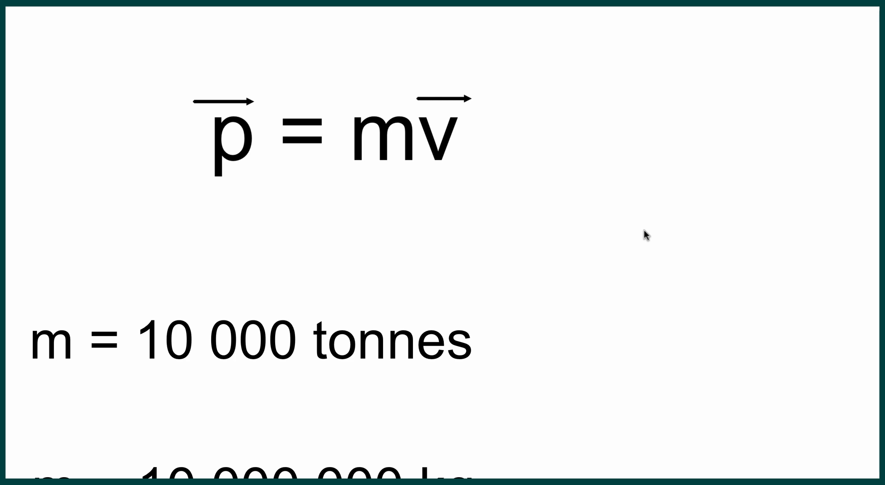
scroll("down", 3)
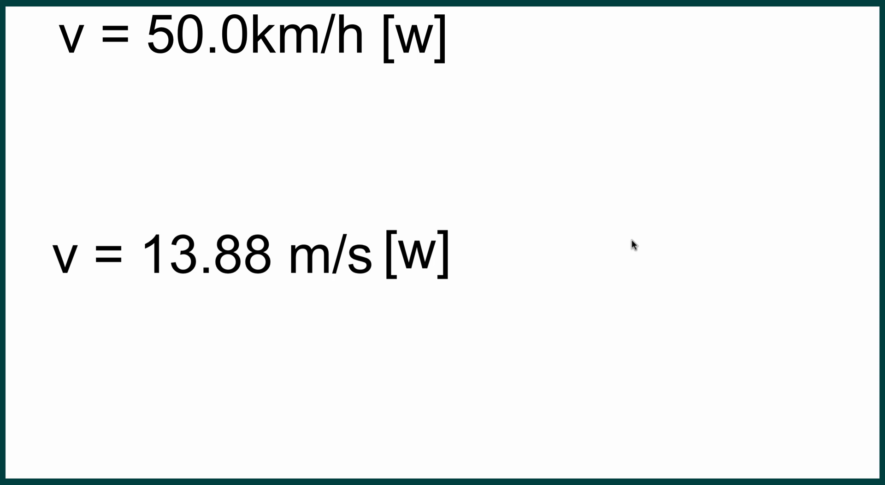
mouse_move(627, 154)
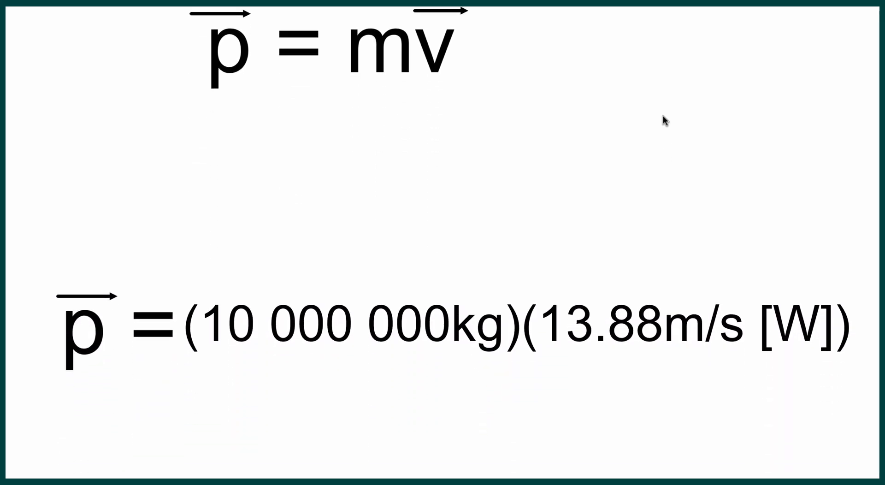
- Scroll down to p = (10 000 000kg)(13.88m/s [W]) = 1.388X10^8 kg m/s [W]
scroll("down", 3)
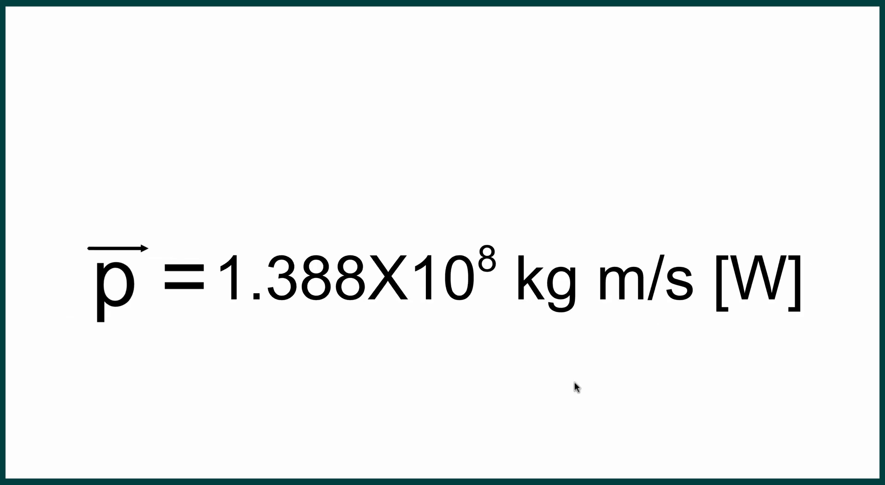
mouse_move(649, 338)
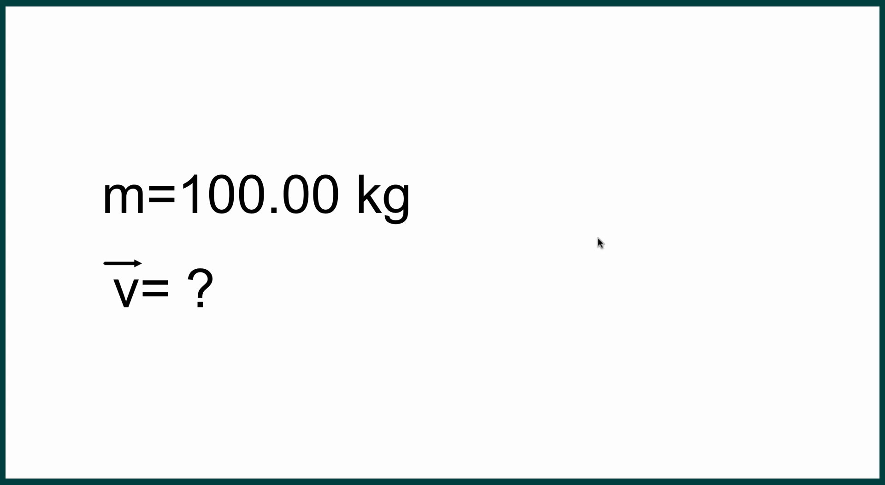
mouse_move(592, 224)
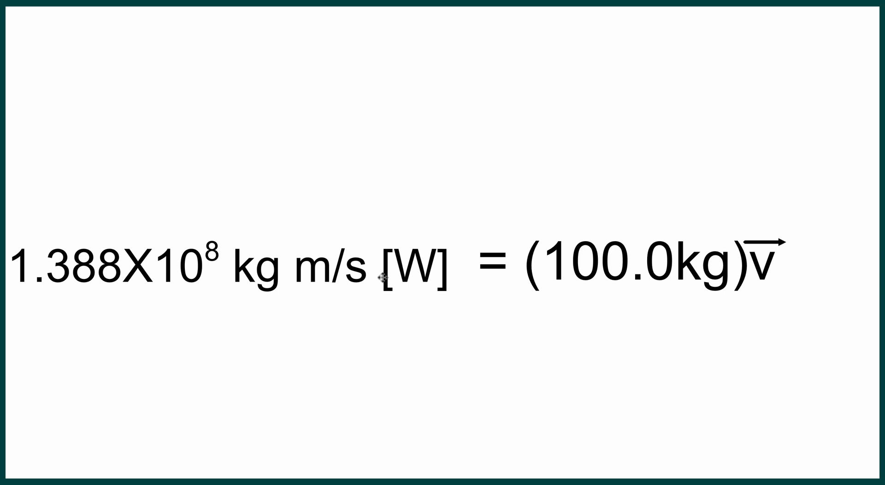
mouse_move(594, 281)
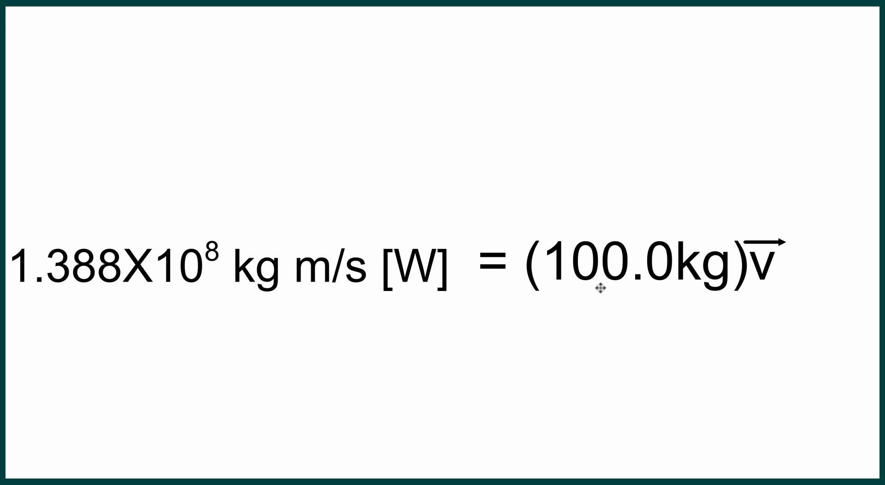
mouse_move(758, 287)
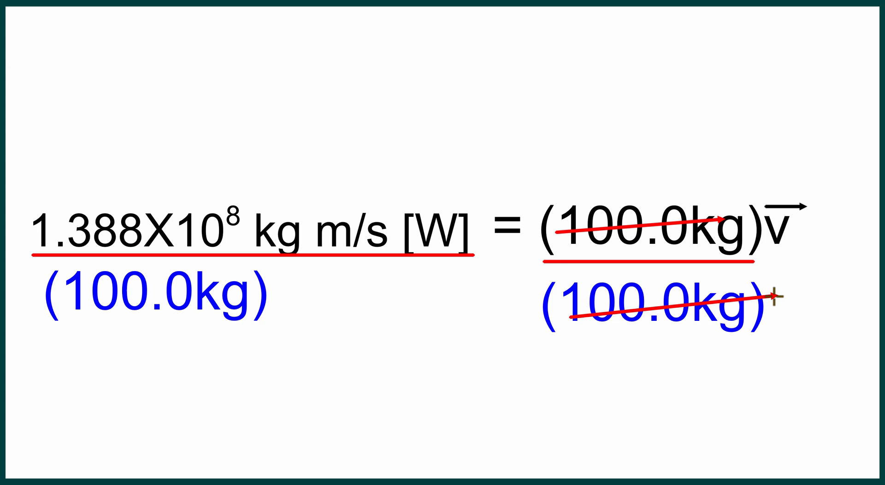
- Strike through the cancelled kg in (100.0kg)v with the pen
left_click_drag(570, 321, 785, 305)
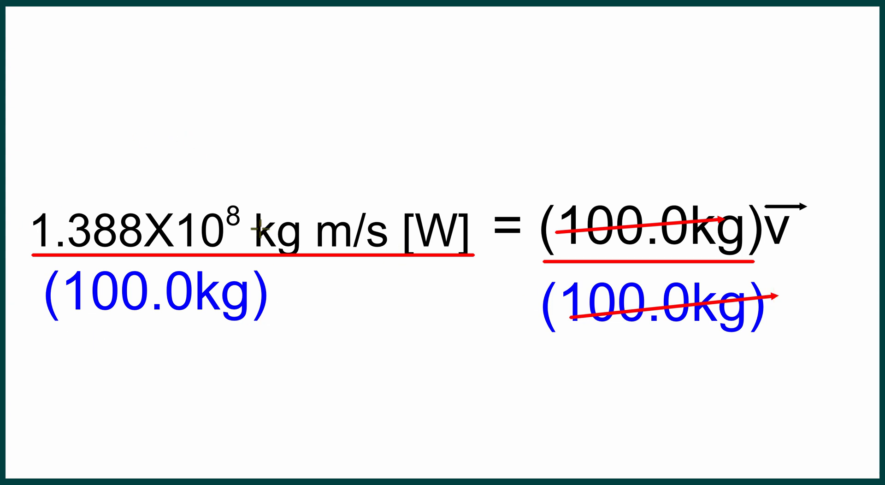
mouse_move(264, 256)
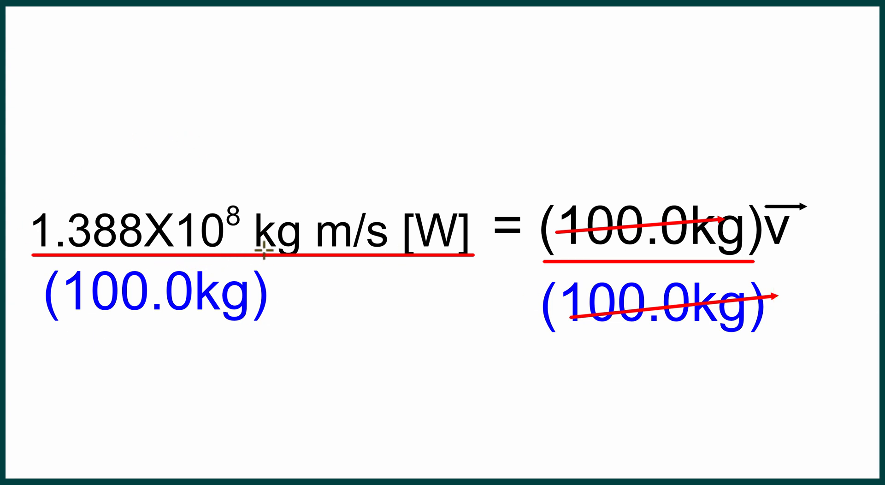
mouse_move(330, 304)
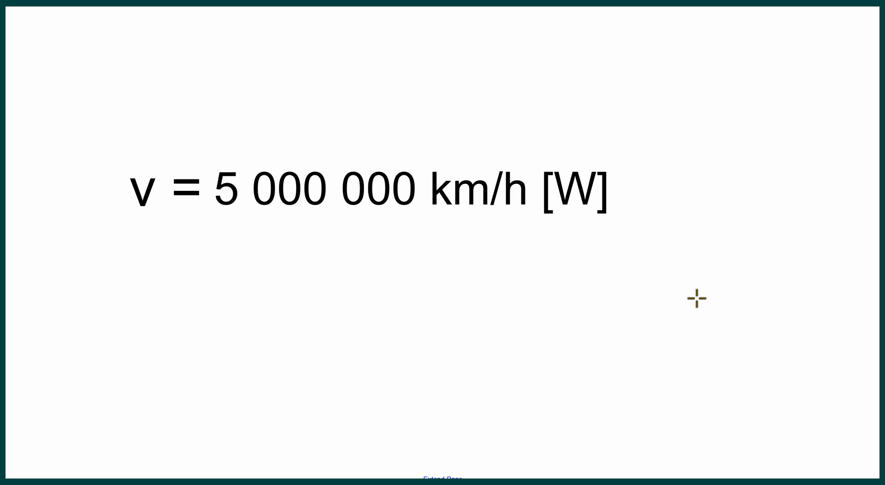
mouse_move(189, 375)
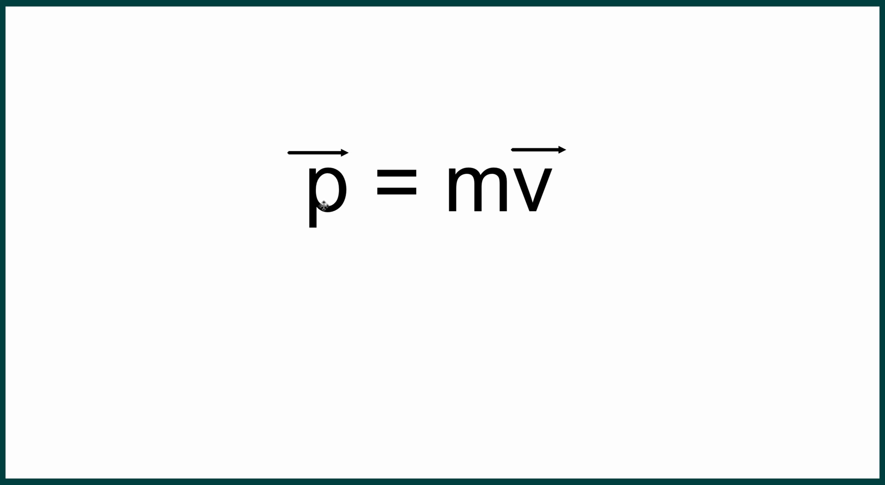
mouse_move(561, 187)
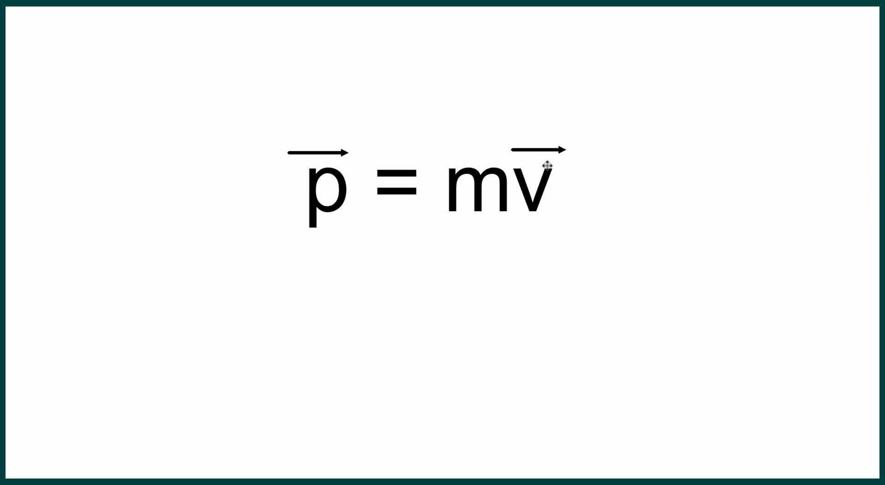
mouse_move(428, 155)
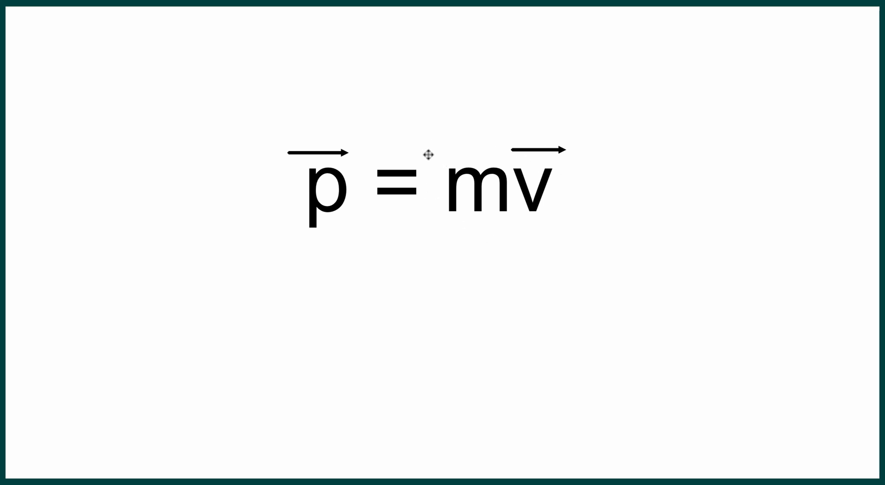
mouse_move(455, 265)
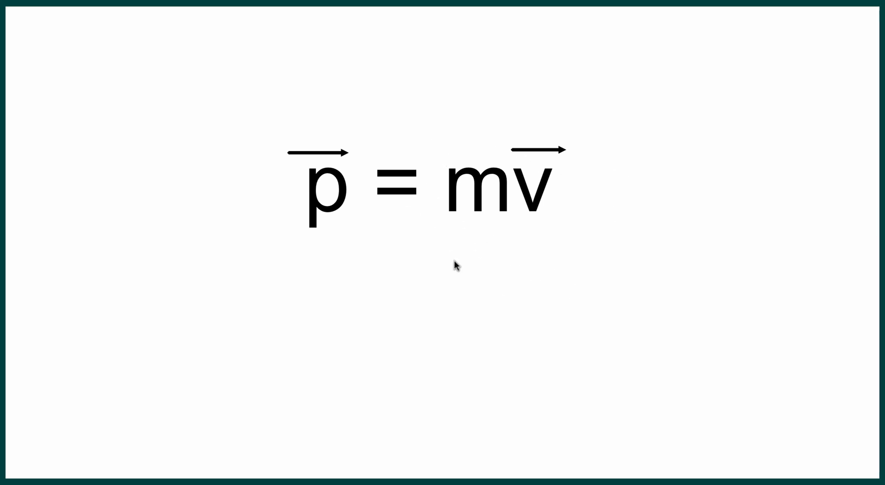
mouse_move(498, 214)
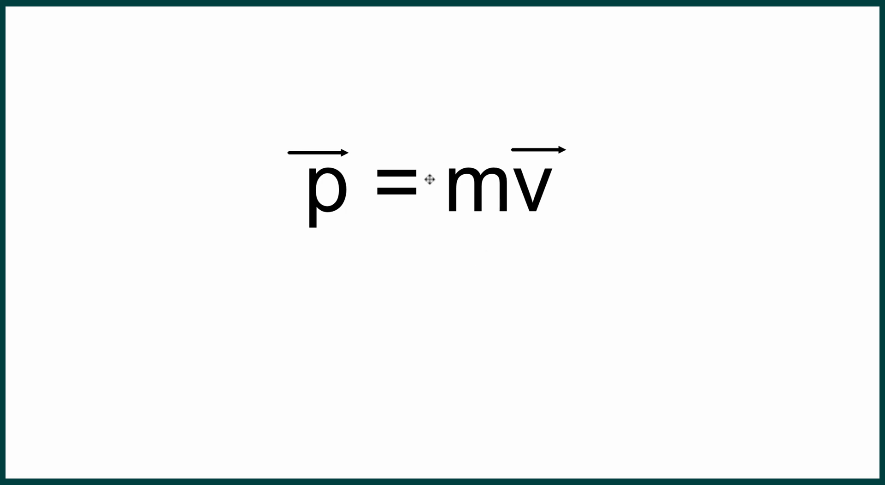
mouse_move(505, 202)
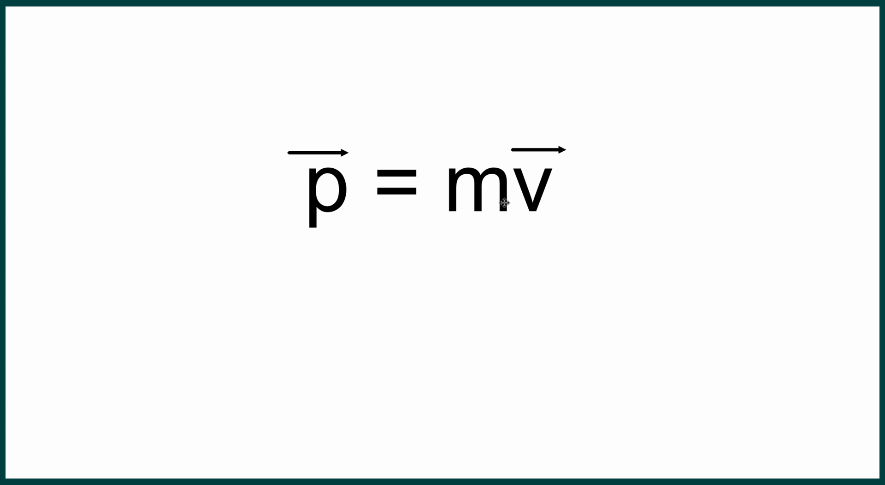